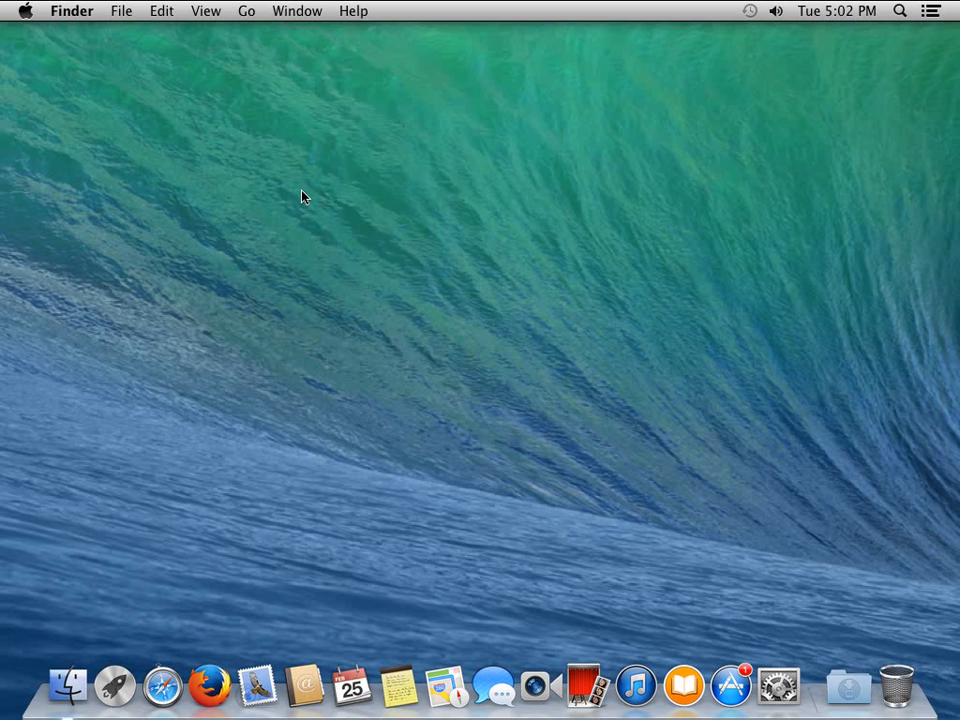
pyautogui.moveTo(16, 57)
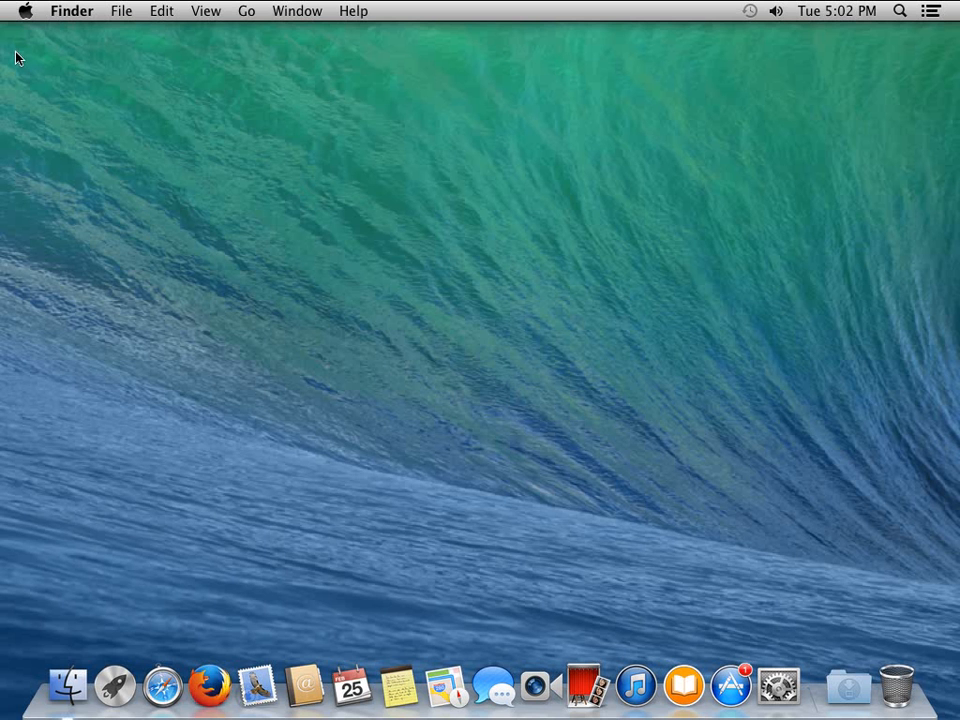
# Step: Dismiss the About This Mac window (10.9.1) and open App Store updates listing OS X Update 10.9.2
pyautogui.click(25, 11)
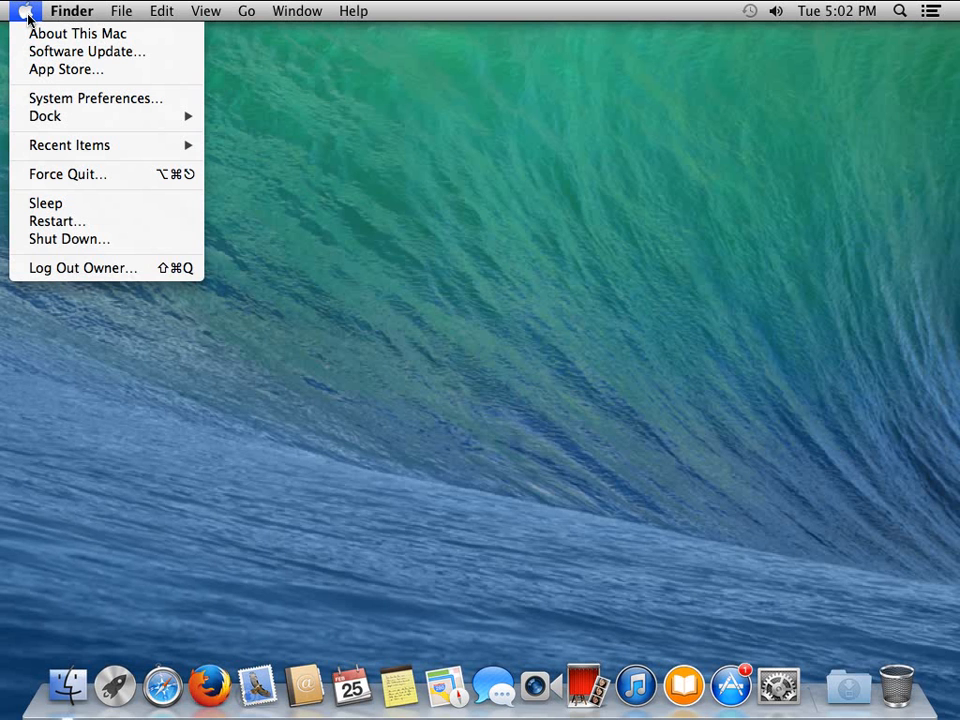
pyautogui.moveTo(77, 33)
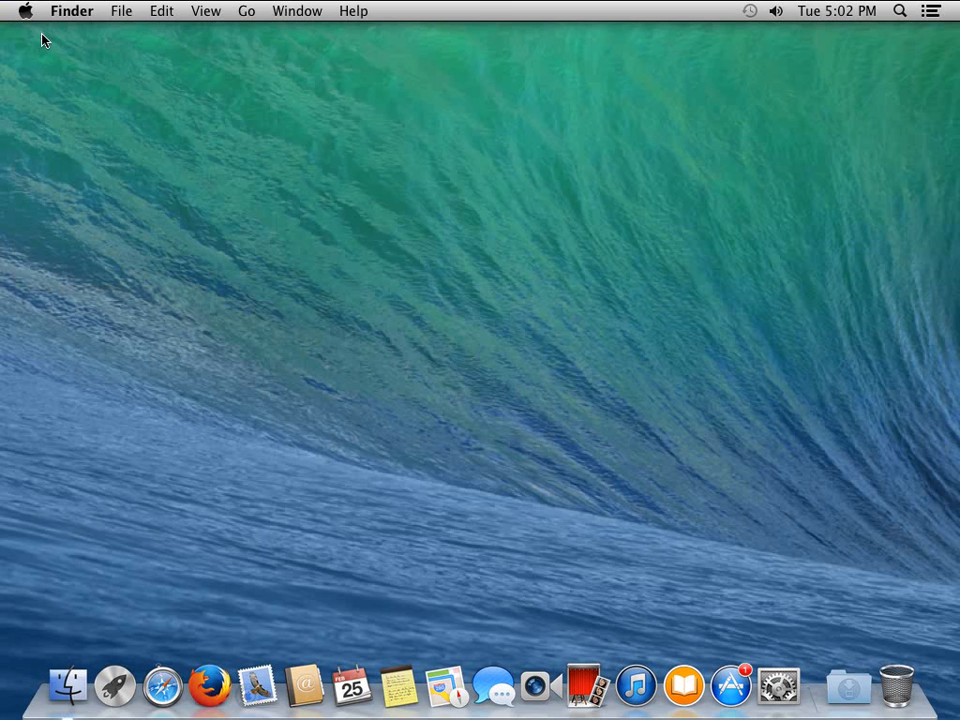
pyautogui.moveTo(409, 330)
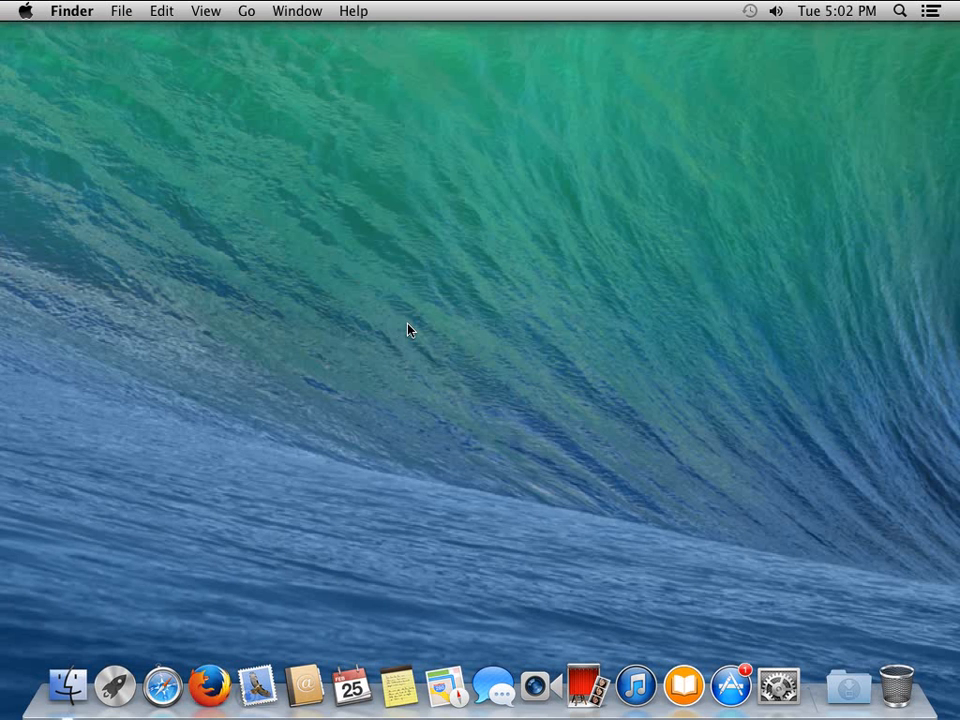
pyautogui.moveTo(80, 147)
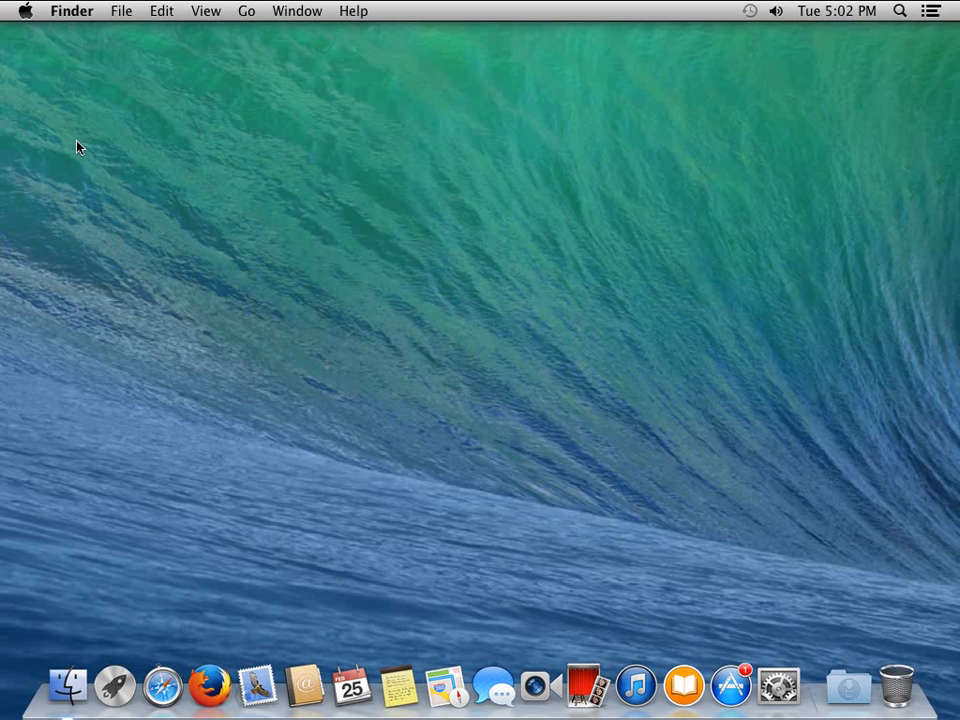
pyautogui.moveTo(32, 74)
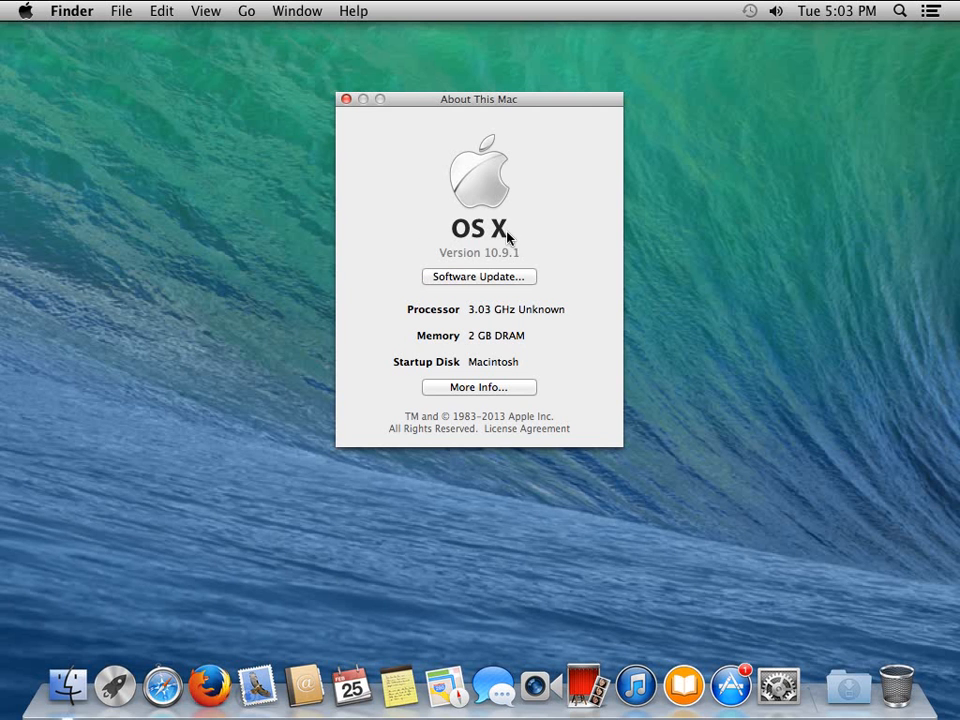
pyautogui.moveTo(515, 263)
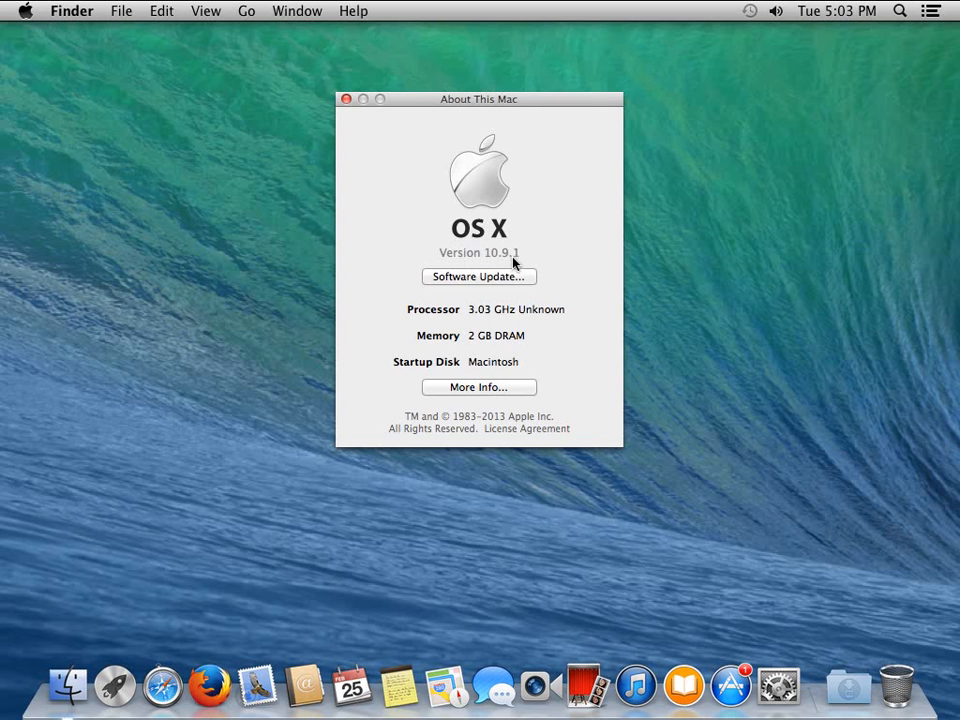
pyautogui.moveTo(404, 156)
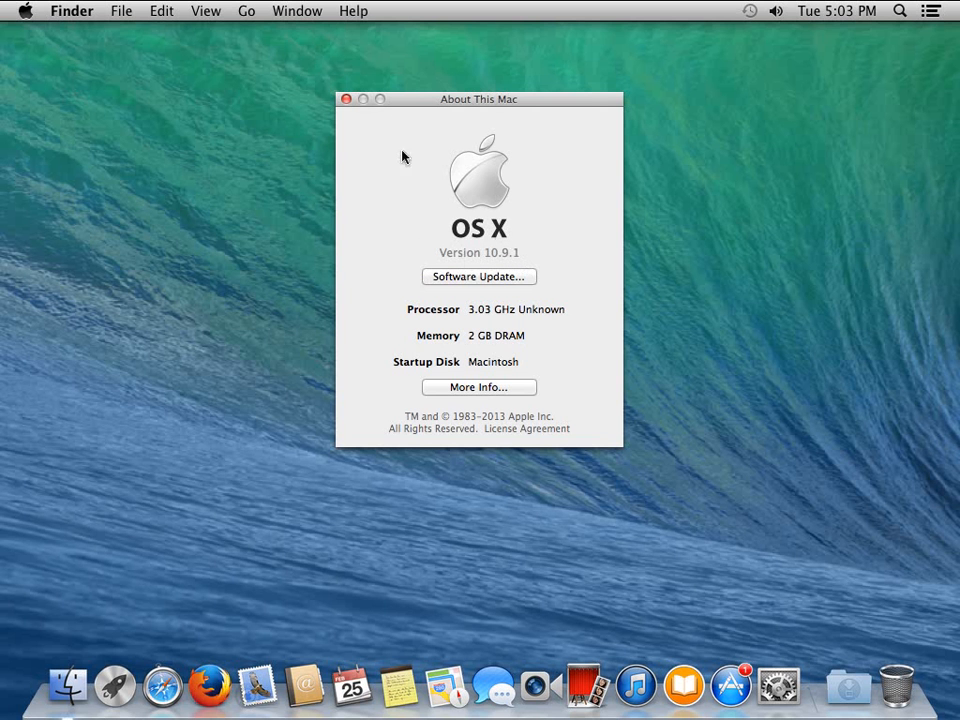
pyautogui.click(346, 99)
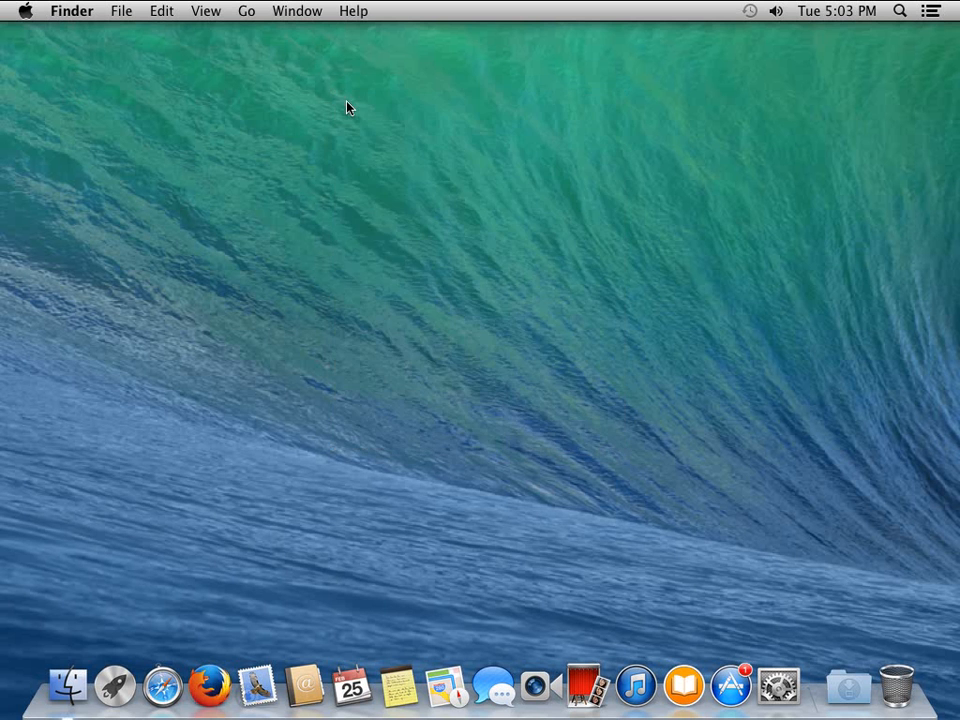
pyautogui.click(26, 11)
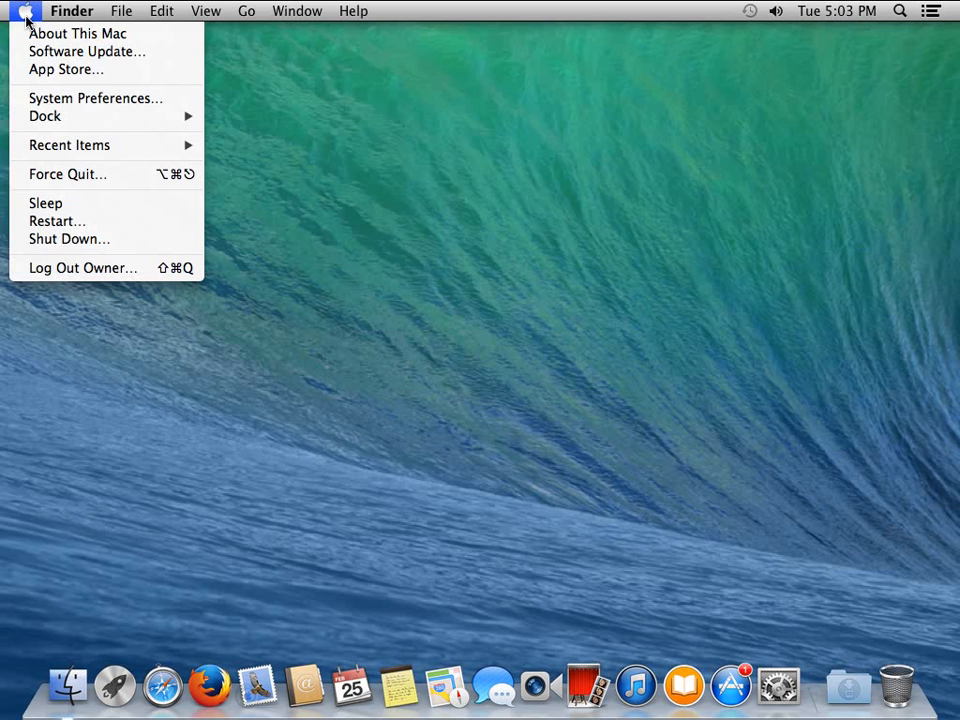
pyautogui.moveTo(87, 51)
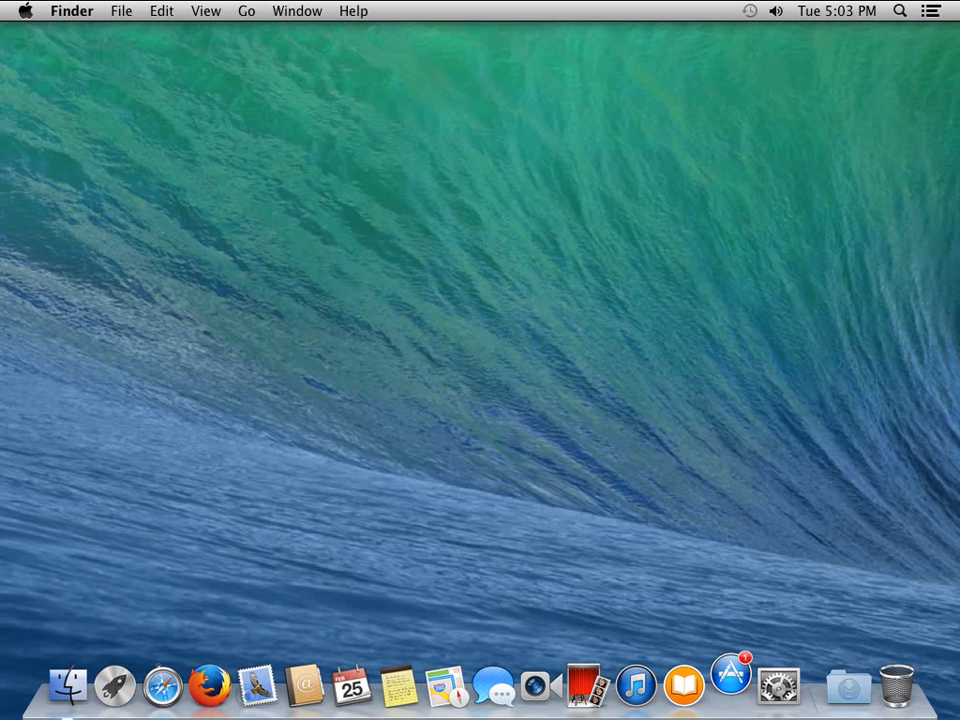
pyautogui.click(730, 685)
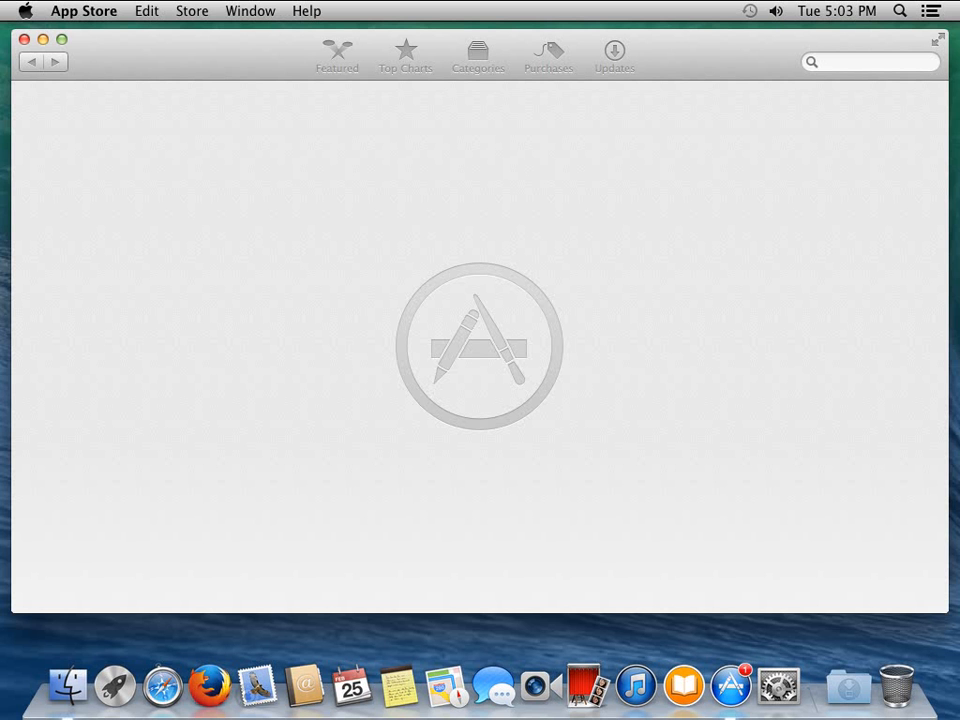
pyautogui.click(613, 50)
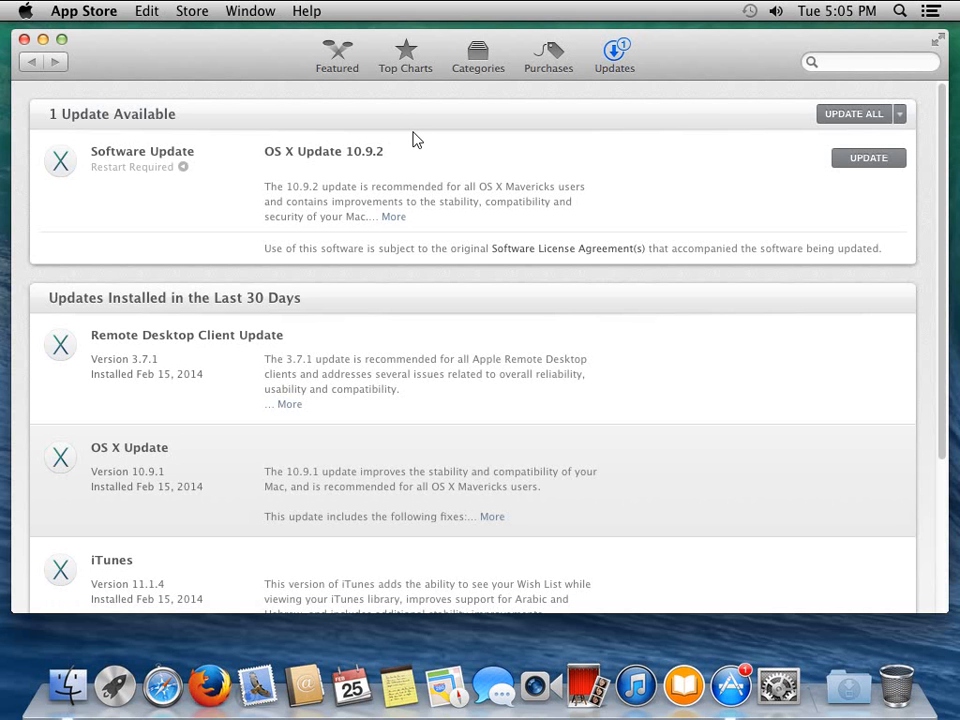
pyautogui.moveTo(72, 122)
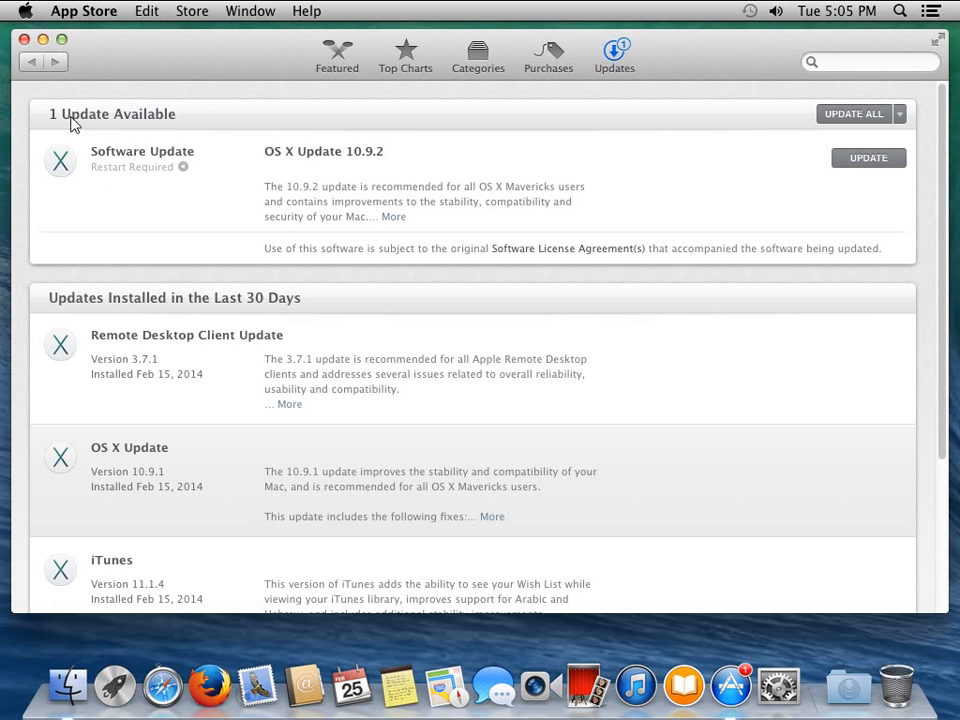
pyautogui.moveTo(188, 130)
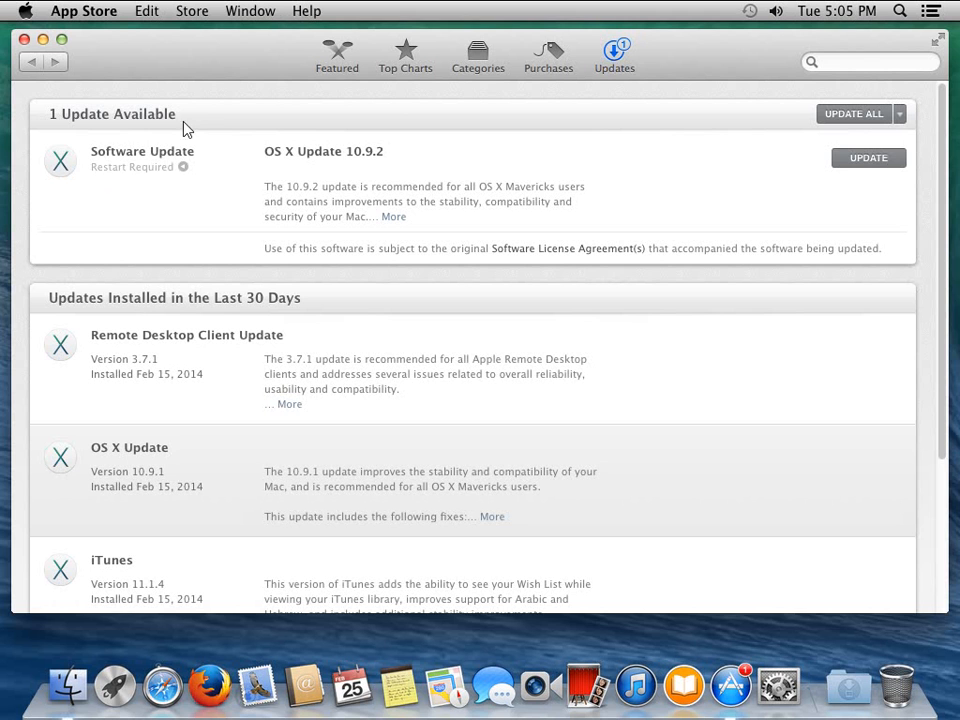
pyautogui.moveTo(280, 163)
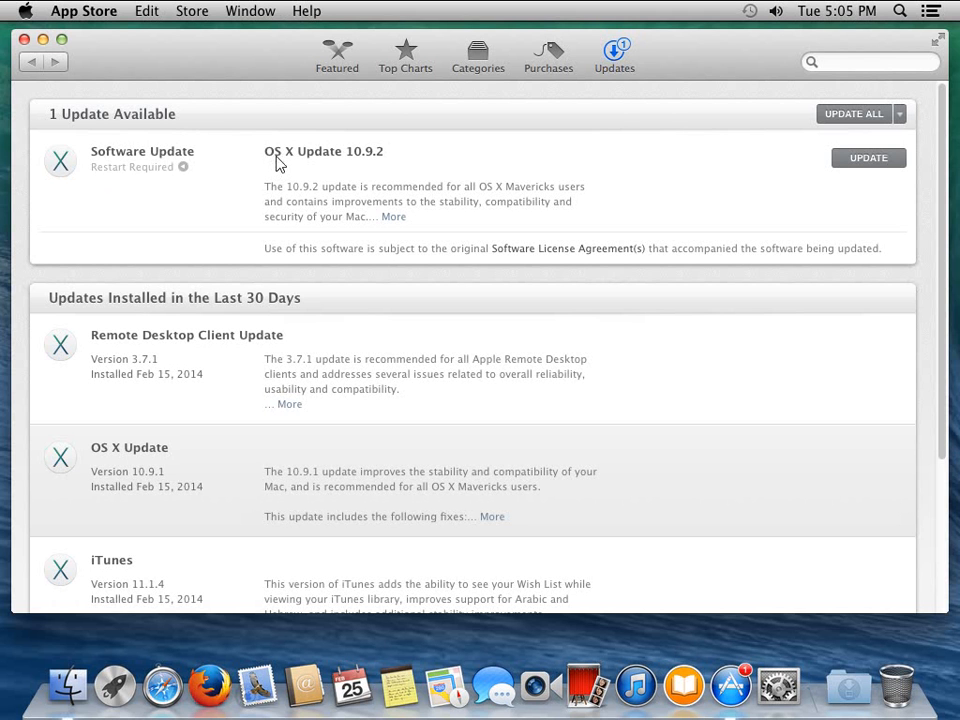
pyautogui.moveTo(371, 164)
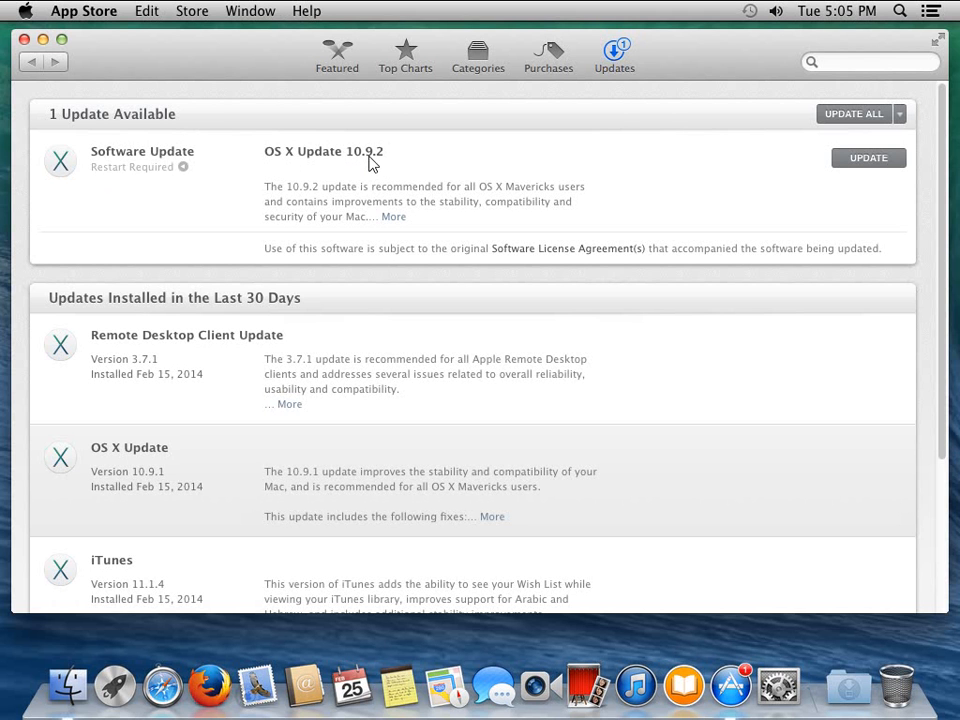
pyautogui.moveTo(375, 164)
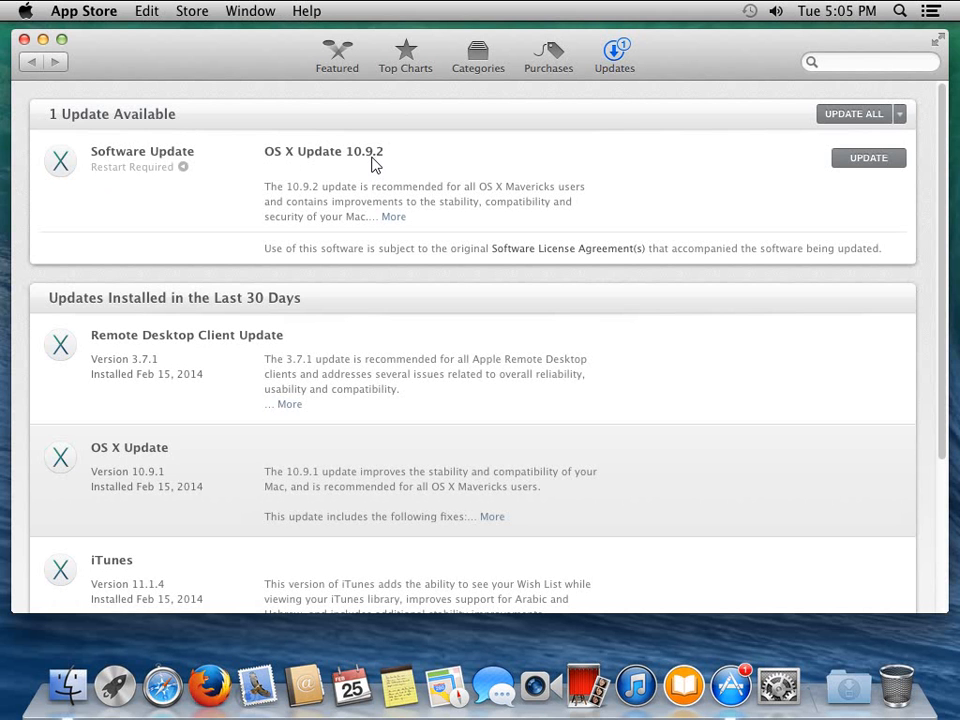
pyautogui.moveTo(371, 163)
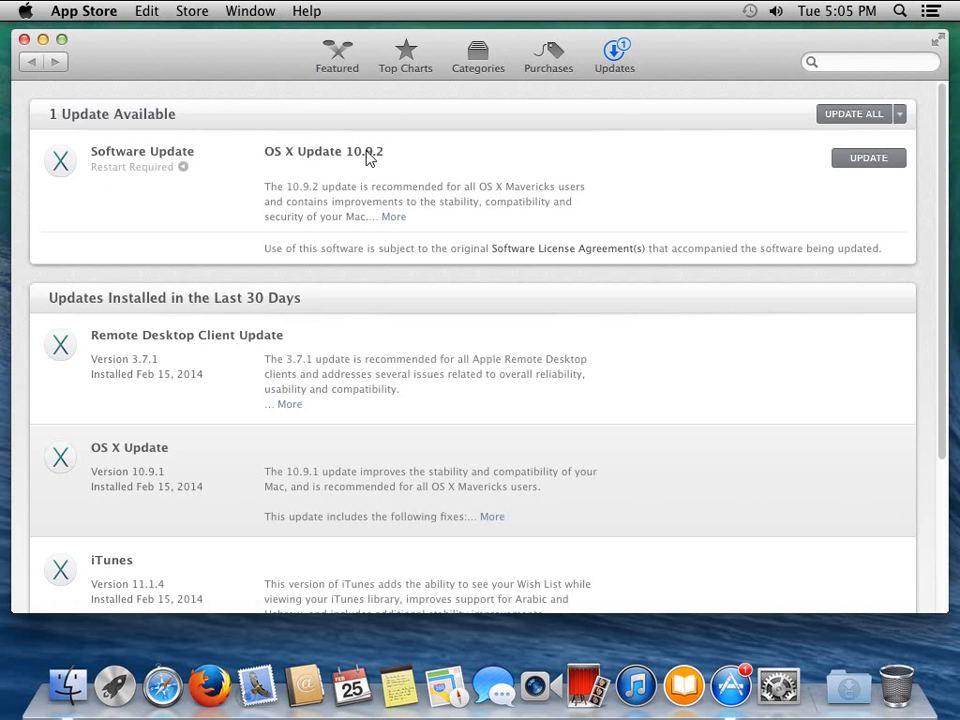
pyautogui.moveTo(360, 313)
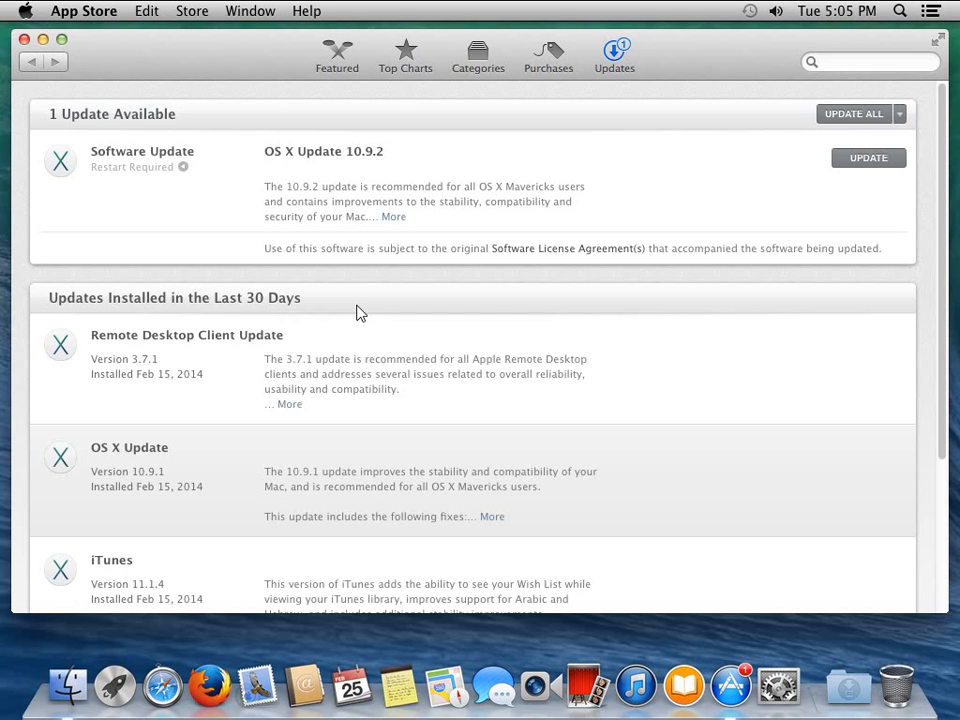
pyautogui.moveTo(268, 367)
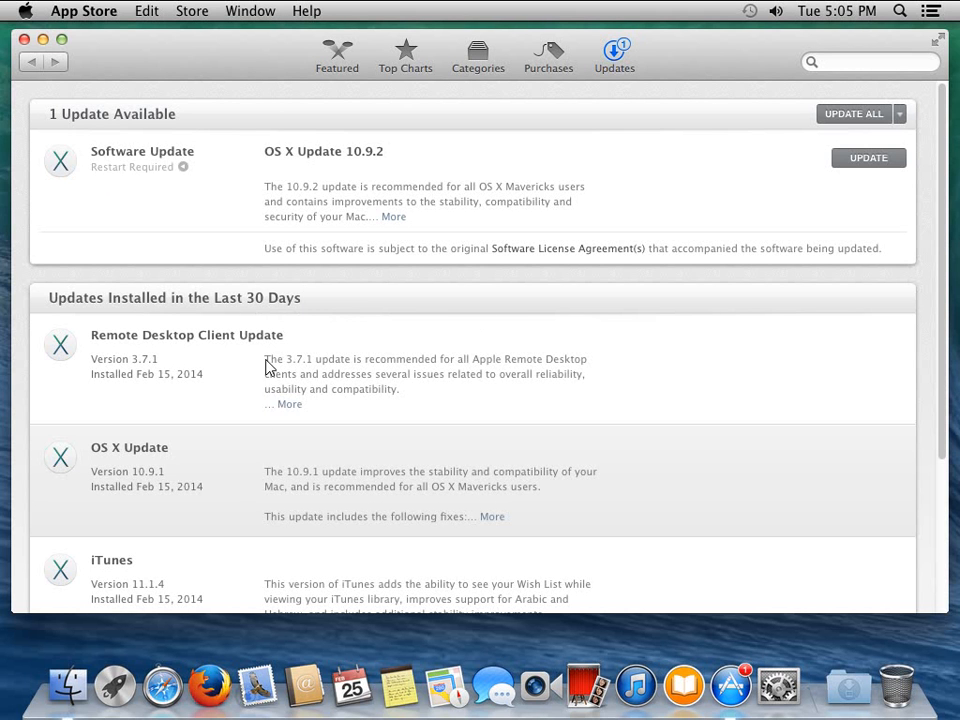
pyautogui.moveTo(418, 350)
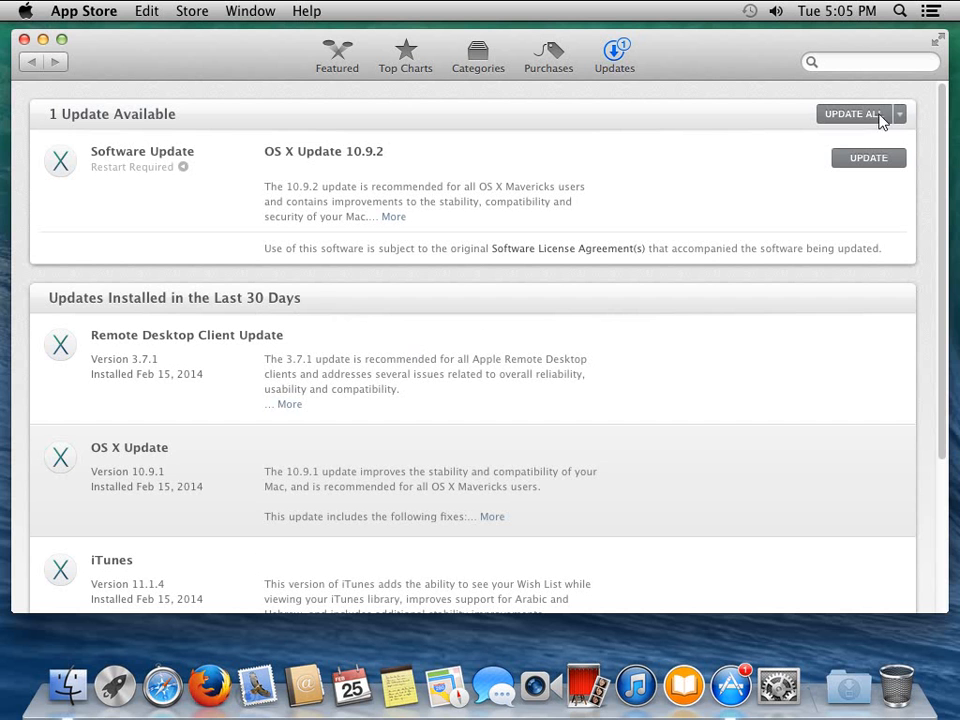
# Step: Choose Update All and confirm Download & Restart for OS X Update 10.9.2
pyautogui.click(852, 113)
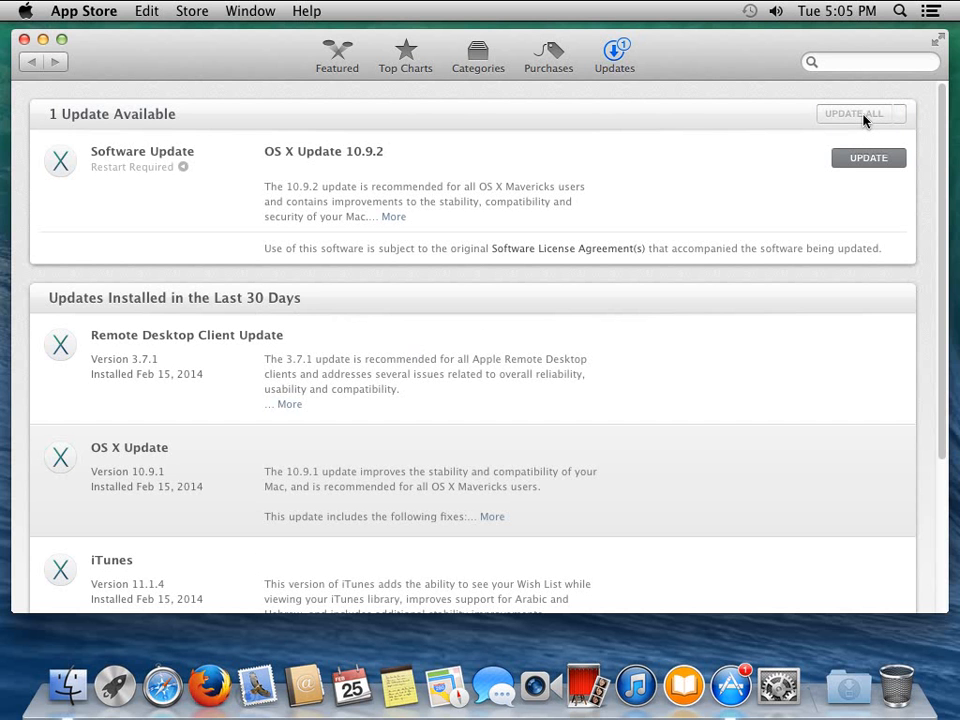
pyautogui.click(853, 113)
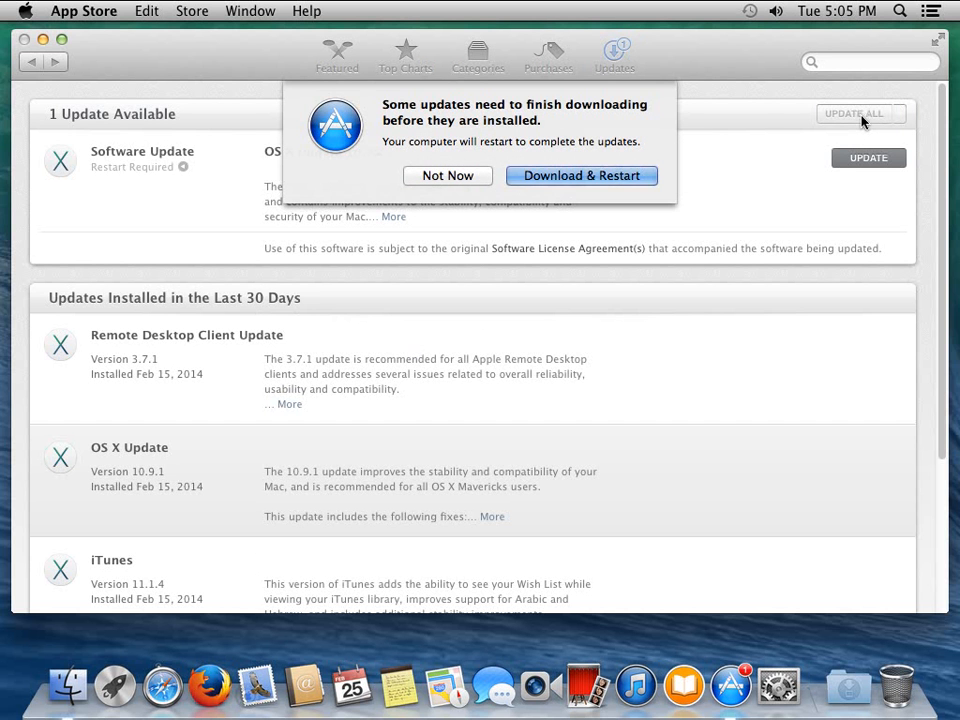
pyautogui.moveTo(581, 175)
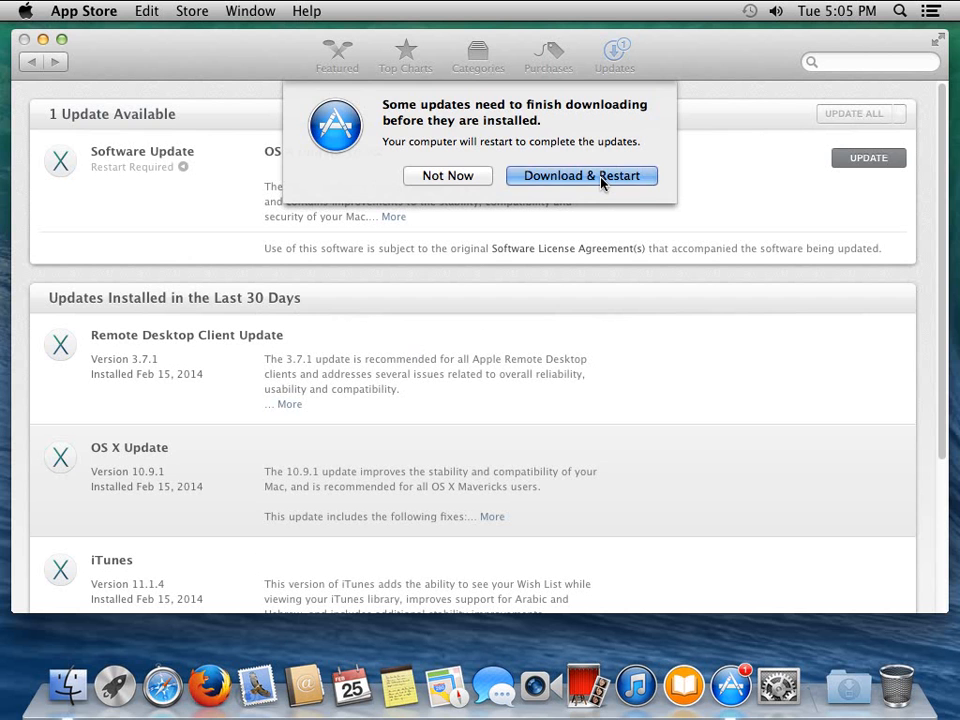
pyautogui.click(580, 175)
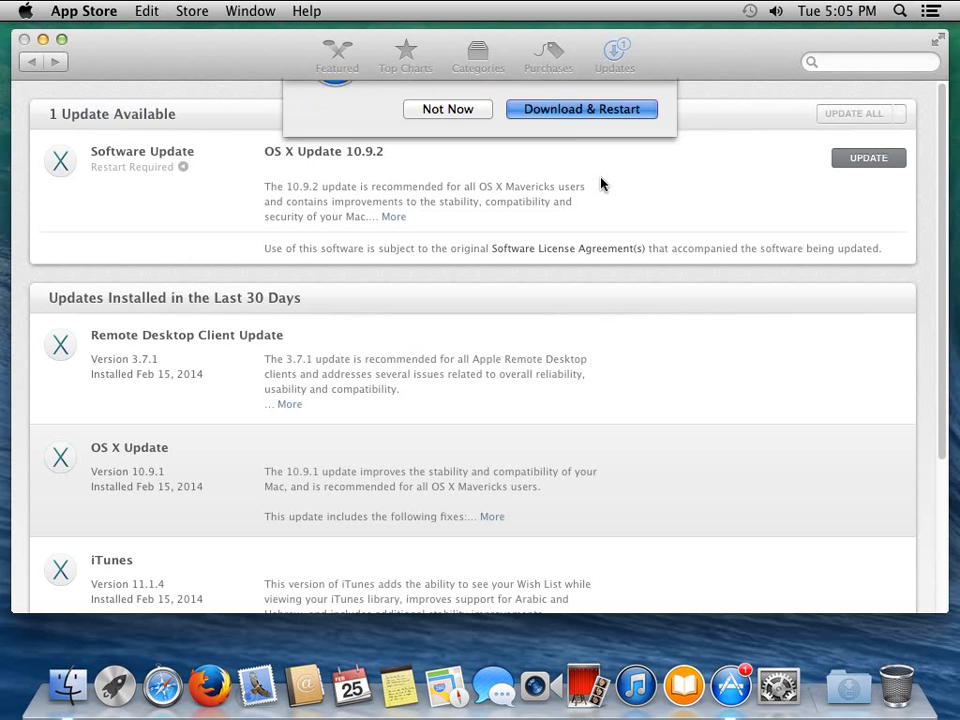
pyautogui.click(581, 108)
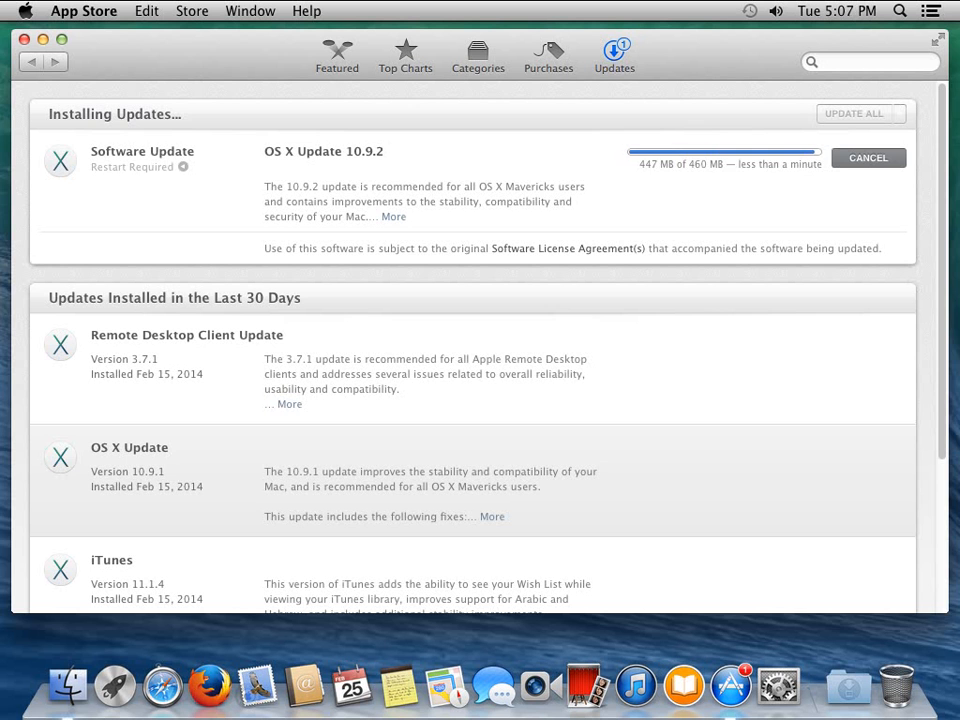
pyautogui.moveTo(533, 167)
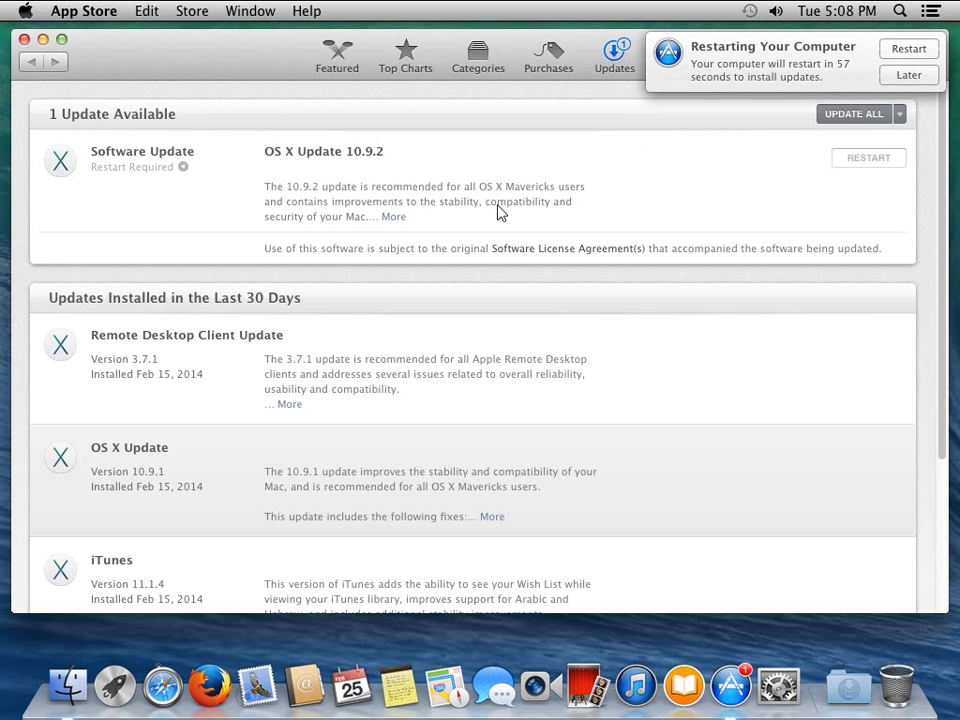
pyautogui.moveTo(825, 80)
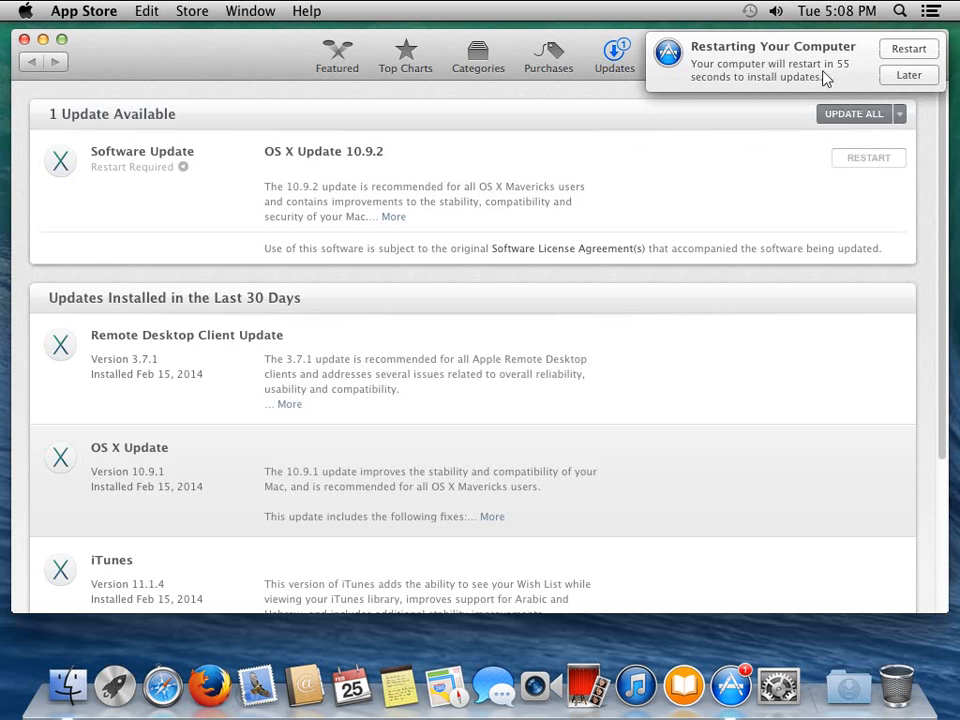
pyautogui.moveTo(862, 62)
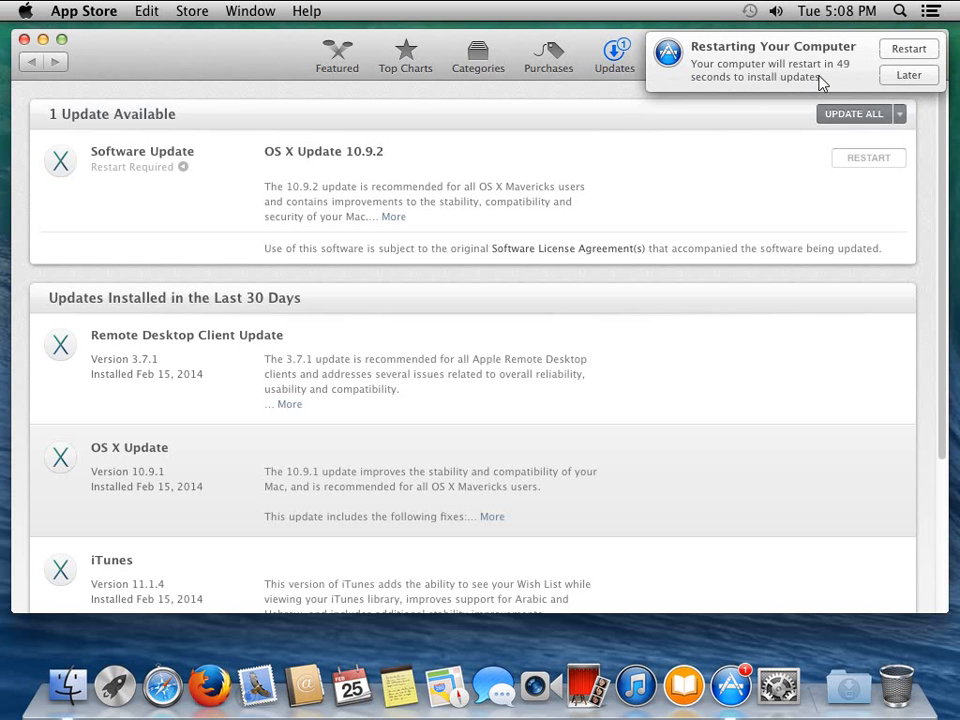
pyautogui.moveTo(778, 95)
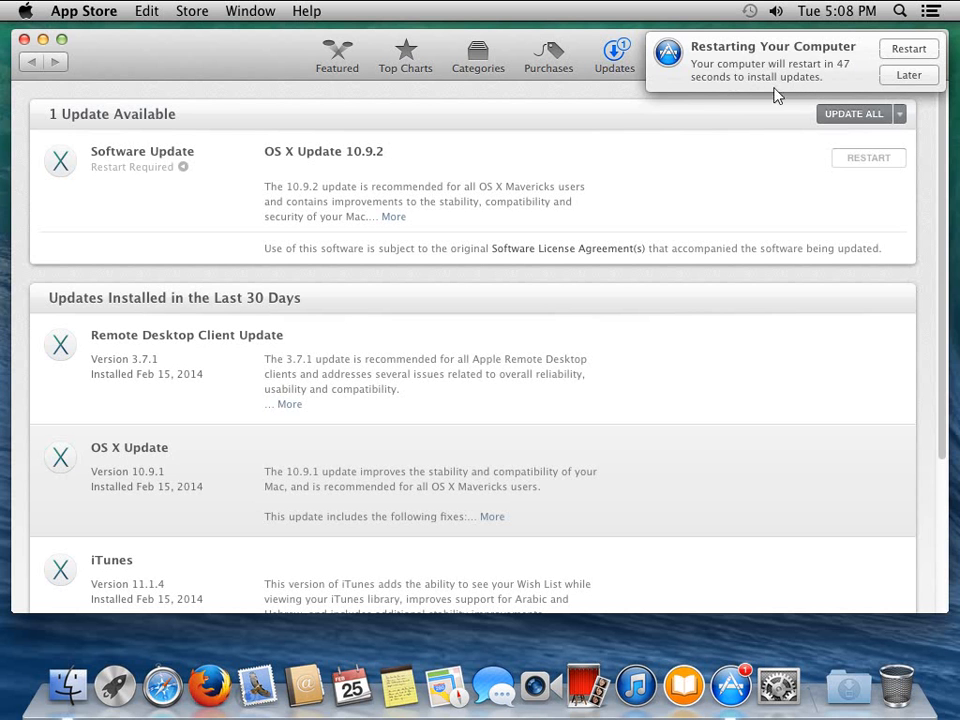
pyautogui.moveTo(778, 93)
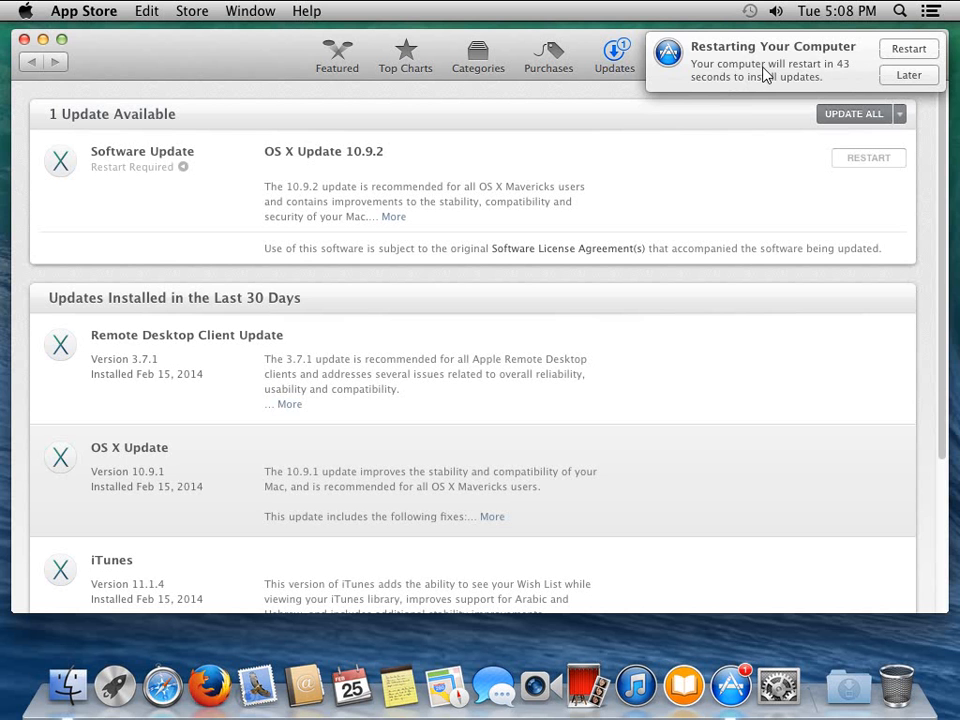
pyautogui.moveTo(913, 58)
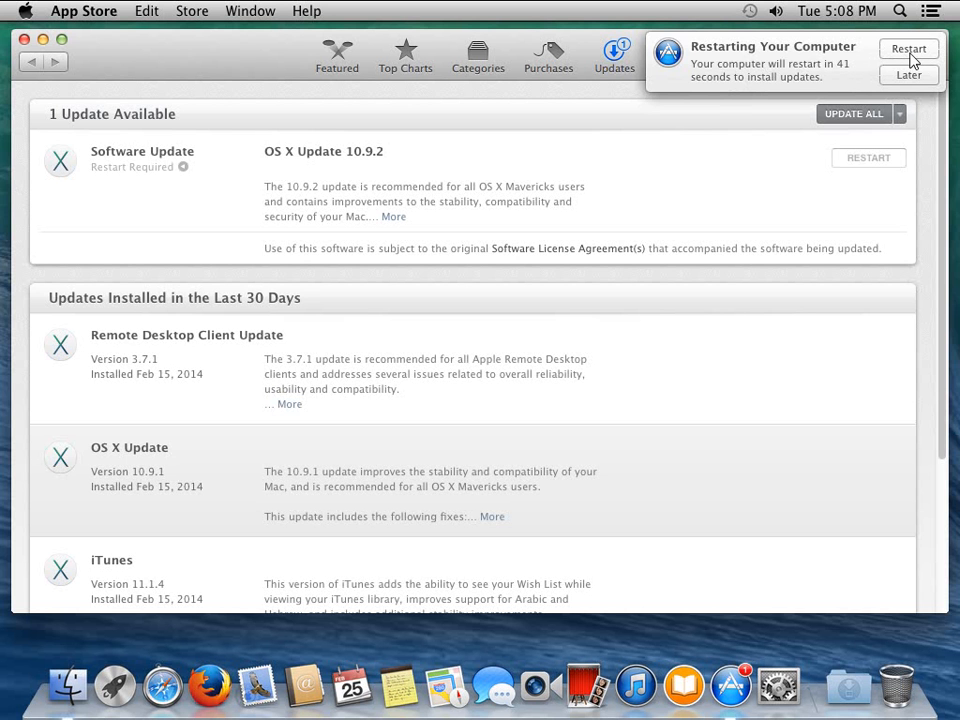
# Step: Restart the Mac immediately from the Restarting Your Computer notification
pyautogui.click(908, 49)
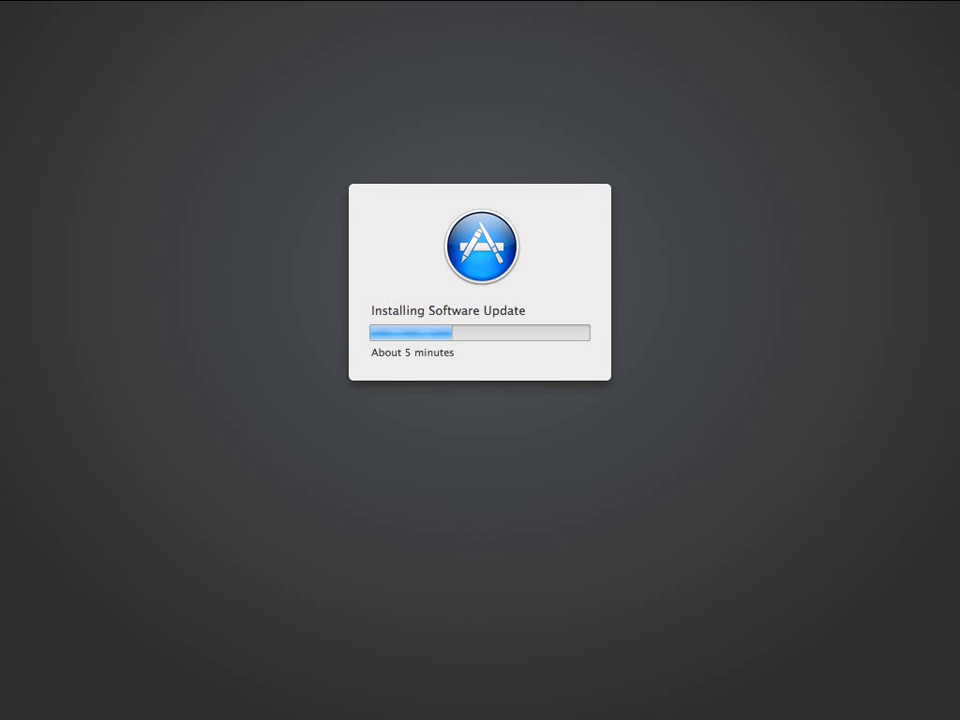
pyautogui.moveTo(199, 282)
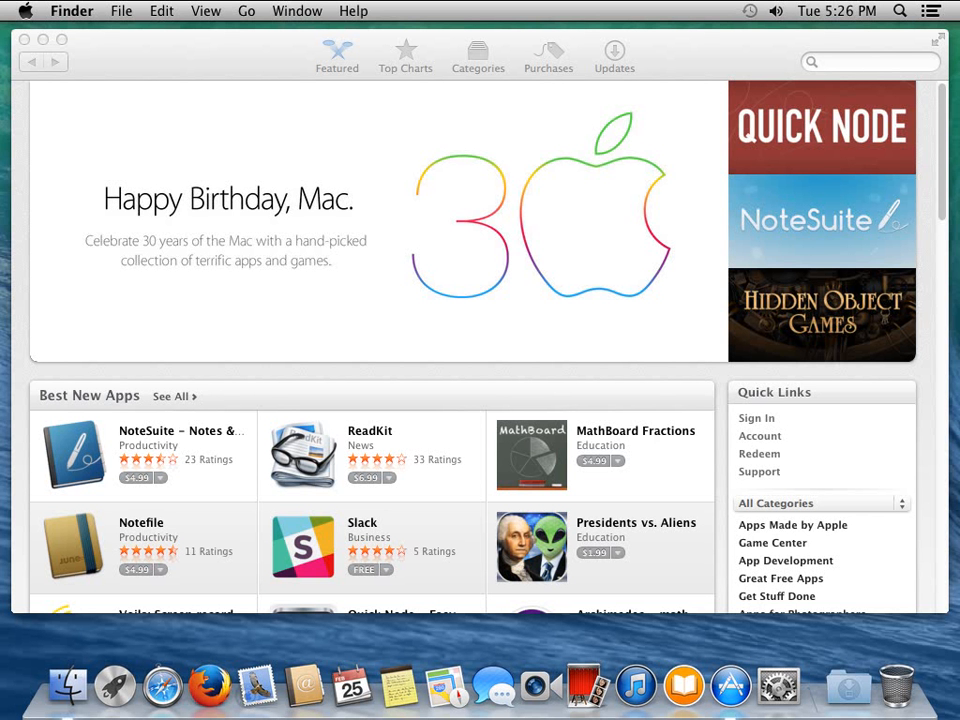
pyautogui.moveTo(68, 205)
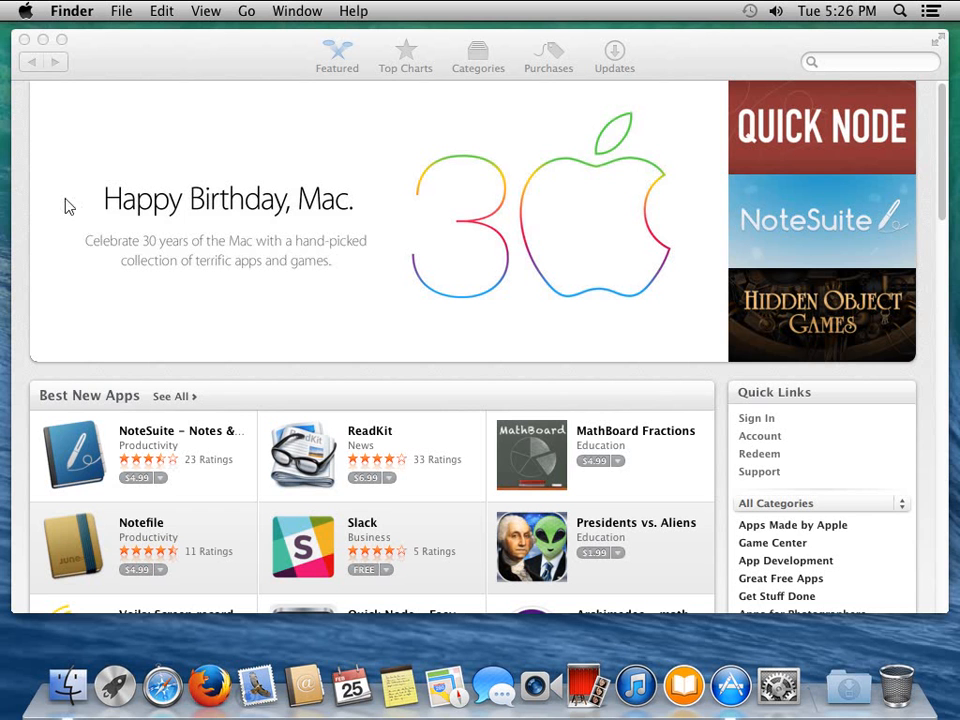
pyautogui.click(26, 11)
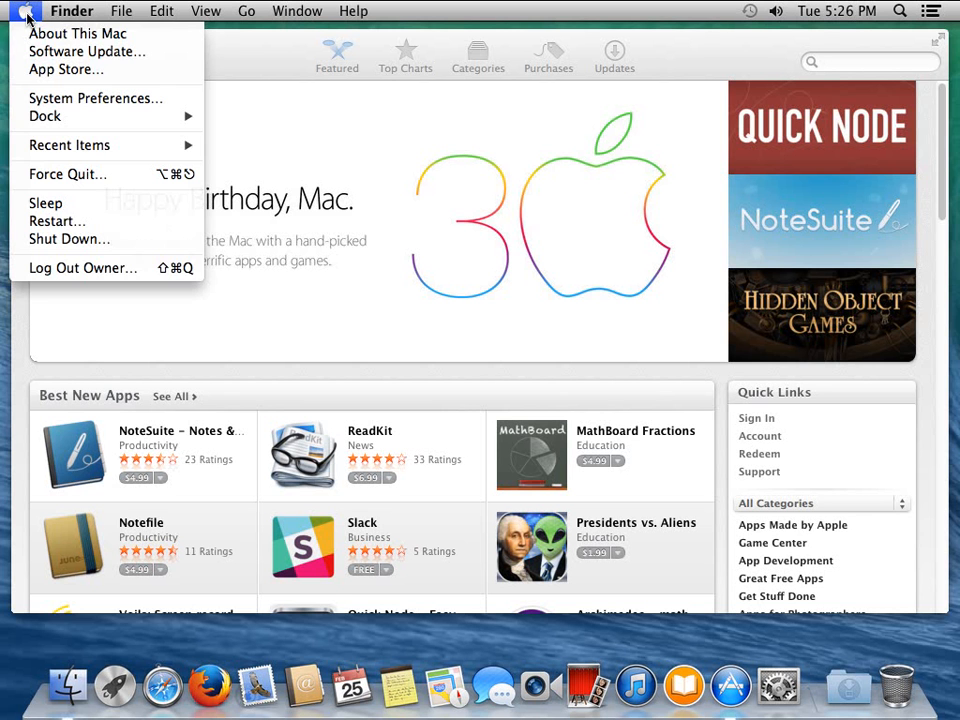
pyautogui.moveTo(77, 33)
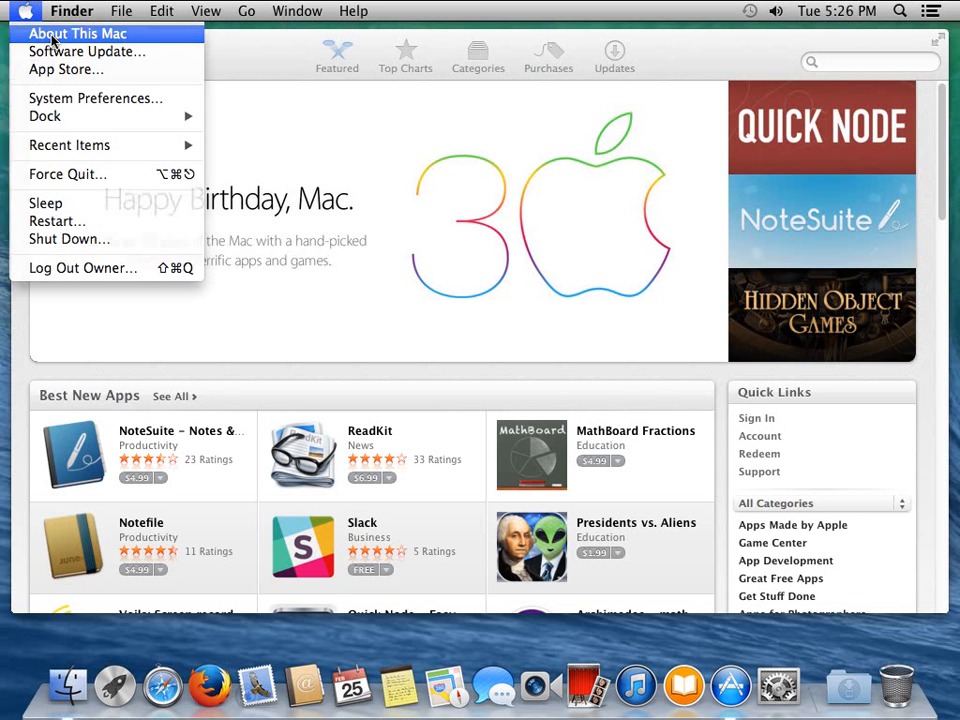
pyautogui.click(78, 33)
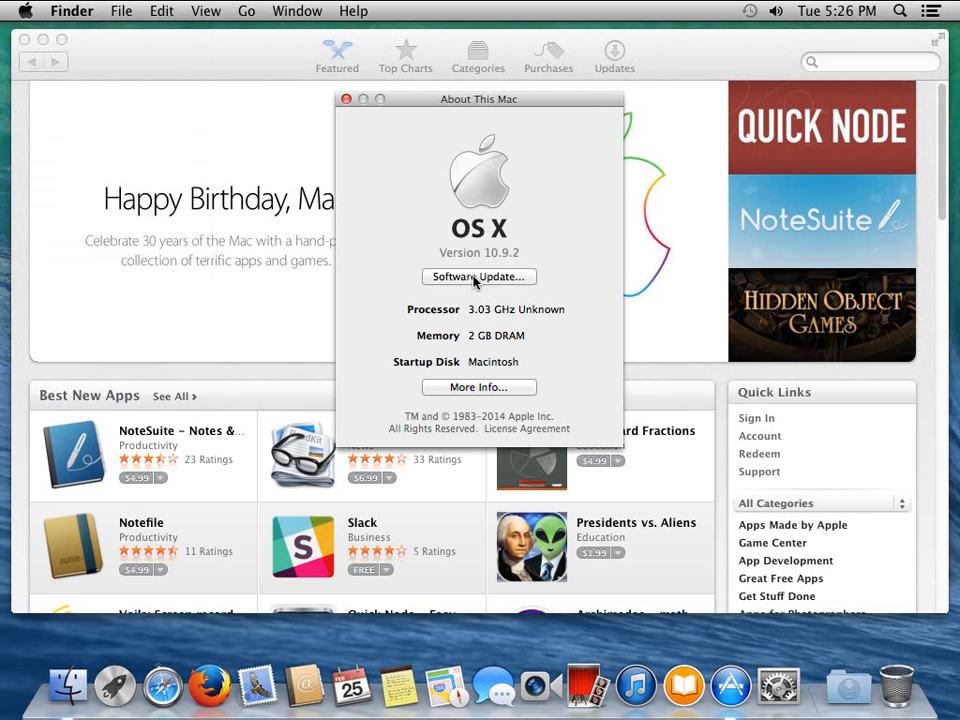
pyautogui.moveTo(505, 265)
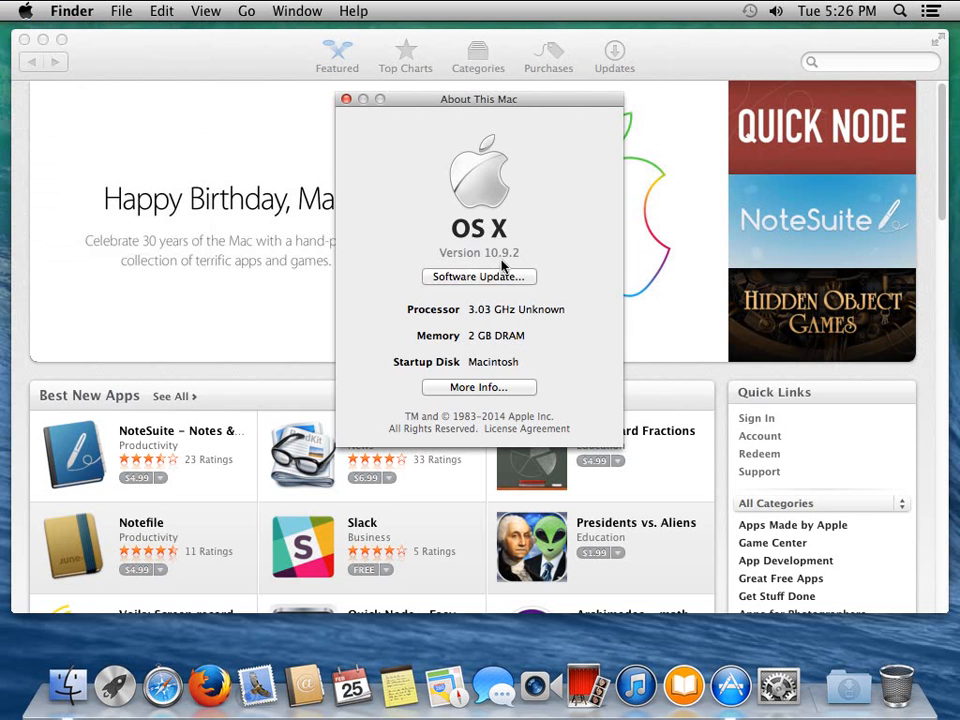
pyautogui.moveTo(530, 270)
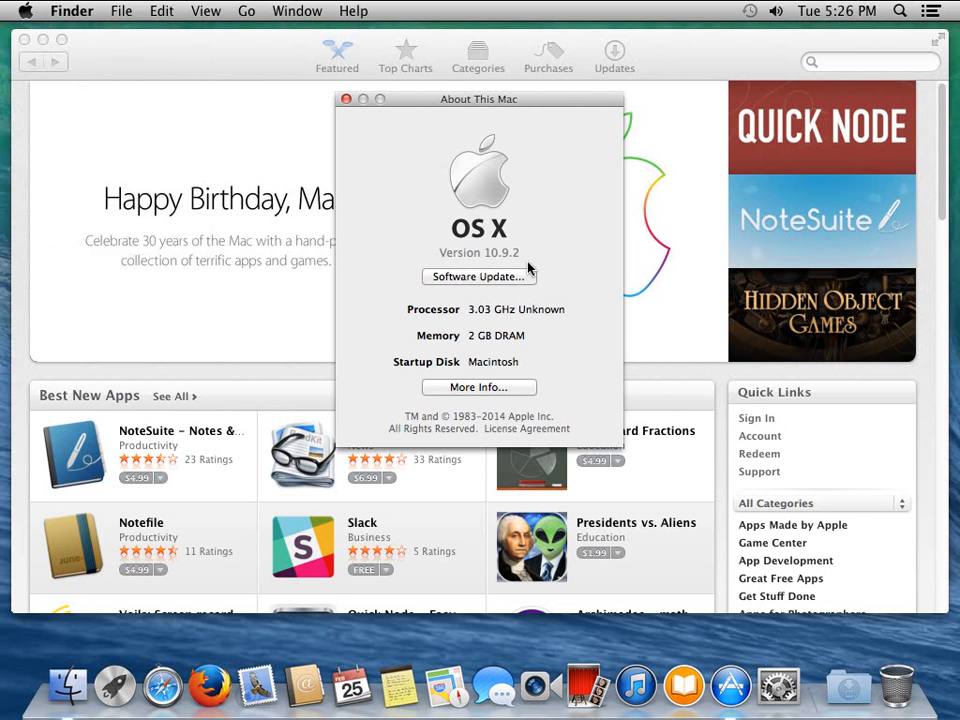
pyautogui.moveTo(405, 122)
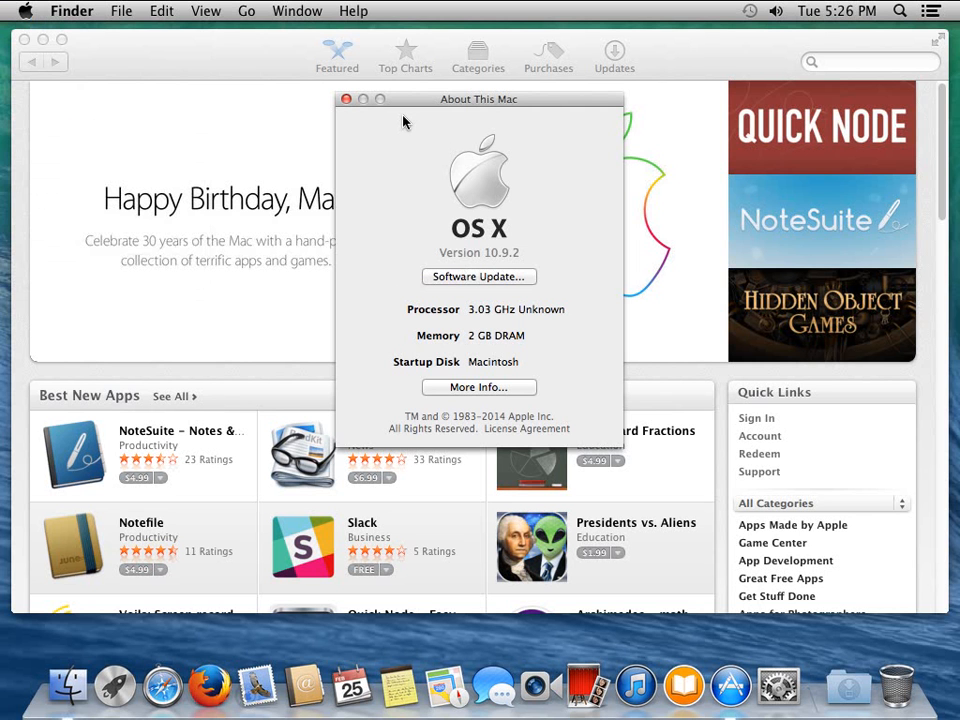
pyautogui.moveTo(383, 112)
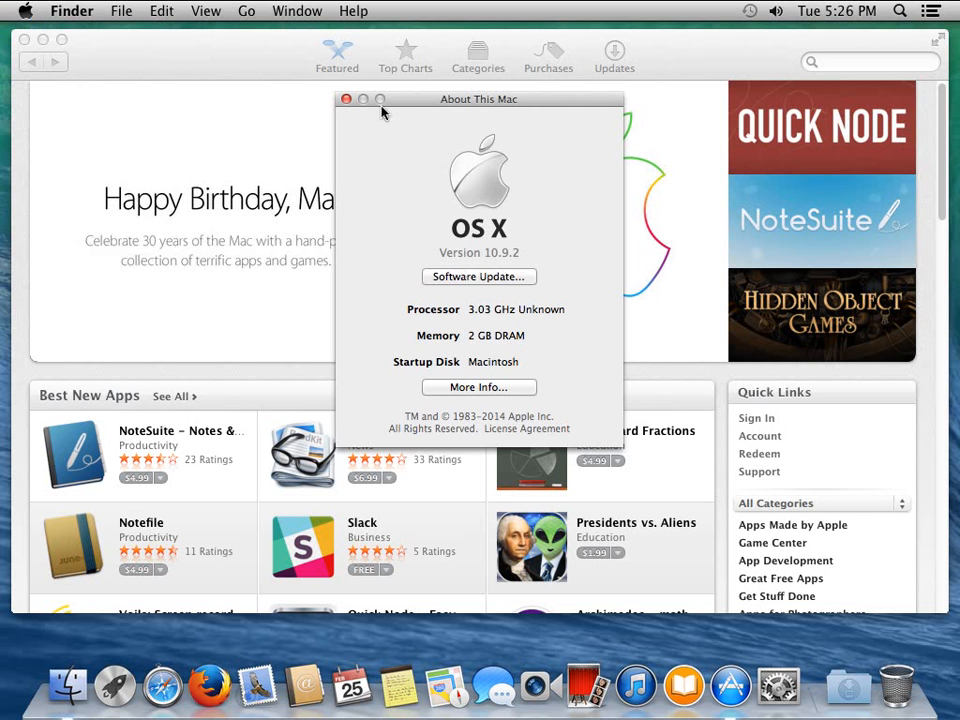
pyautogui.click(346, 98)
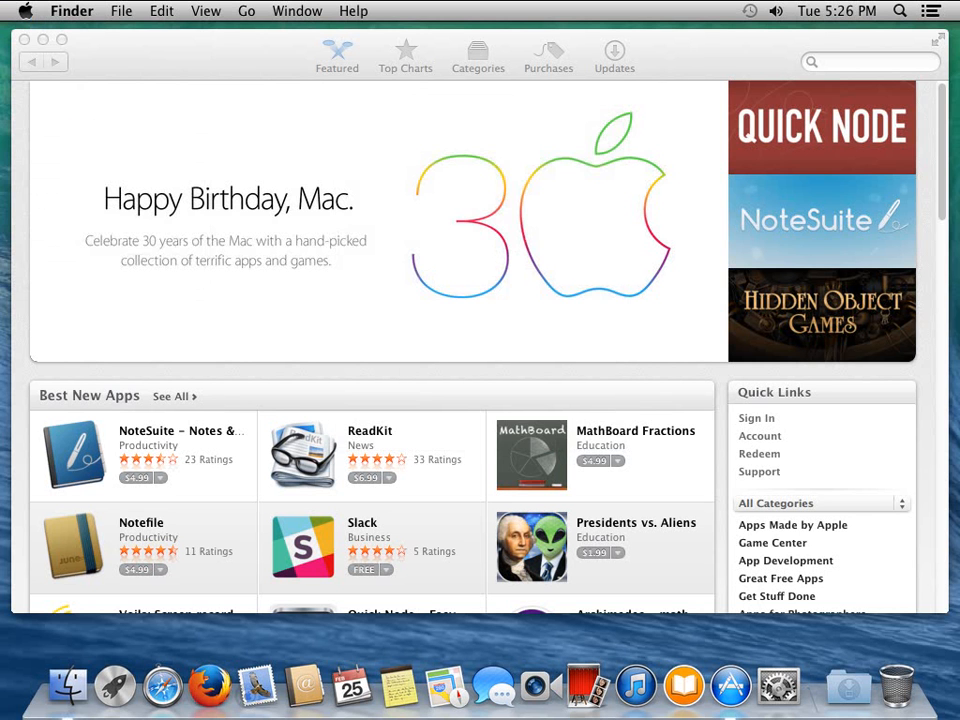